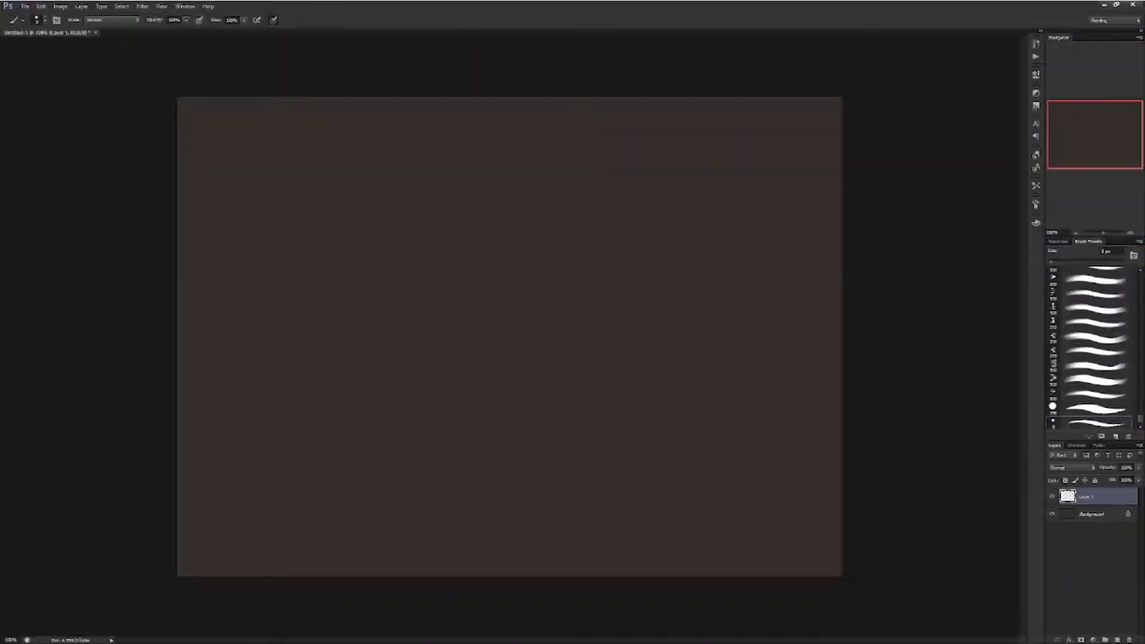
mouse_move(784, 238)
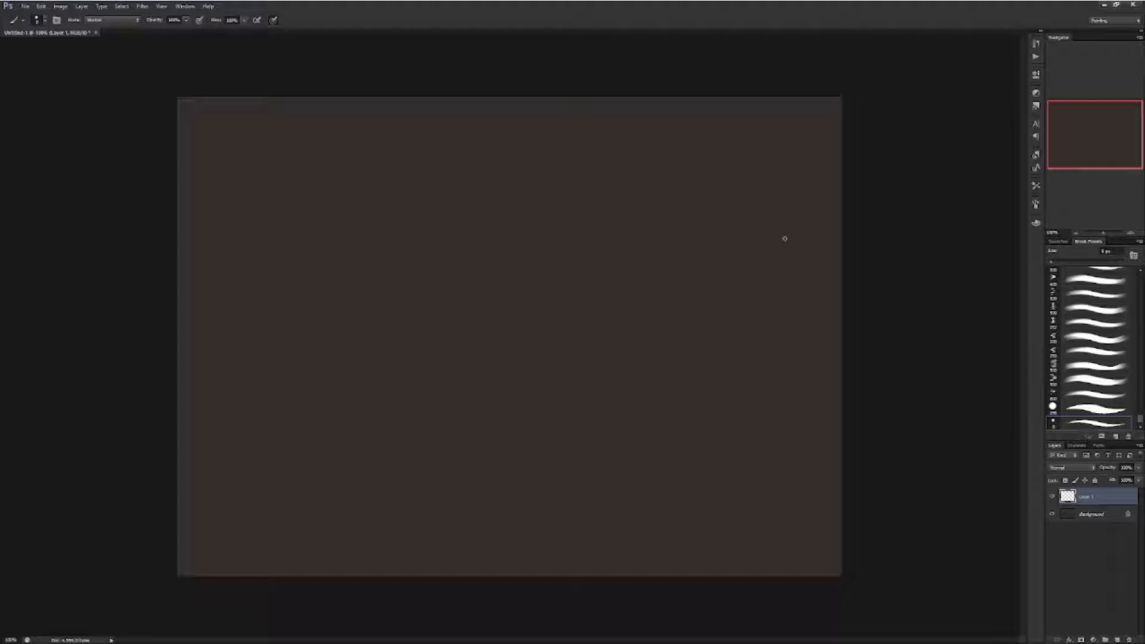
- Ink Lilystar's face and body with a hard black brush over the sketch
left_click_drag(278, 145, 314, 212)
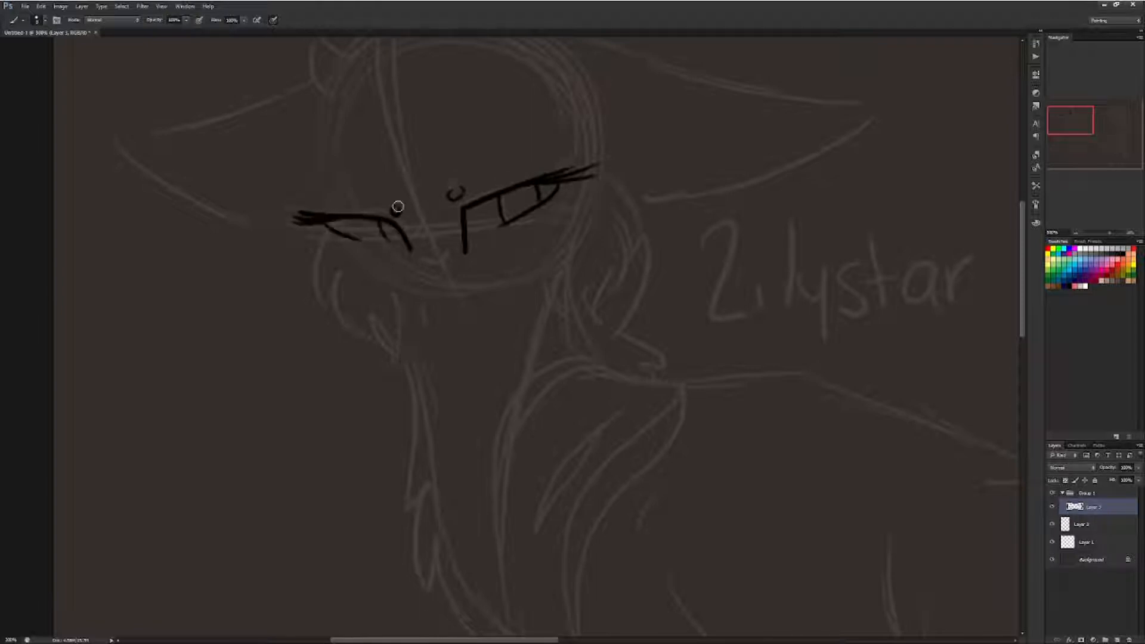
left_click(1088, 241)
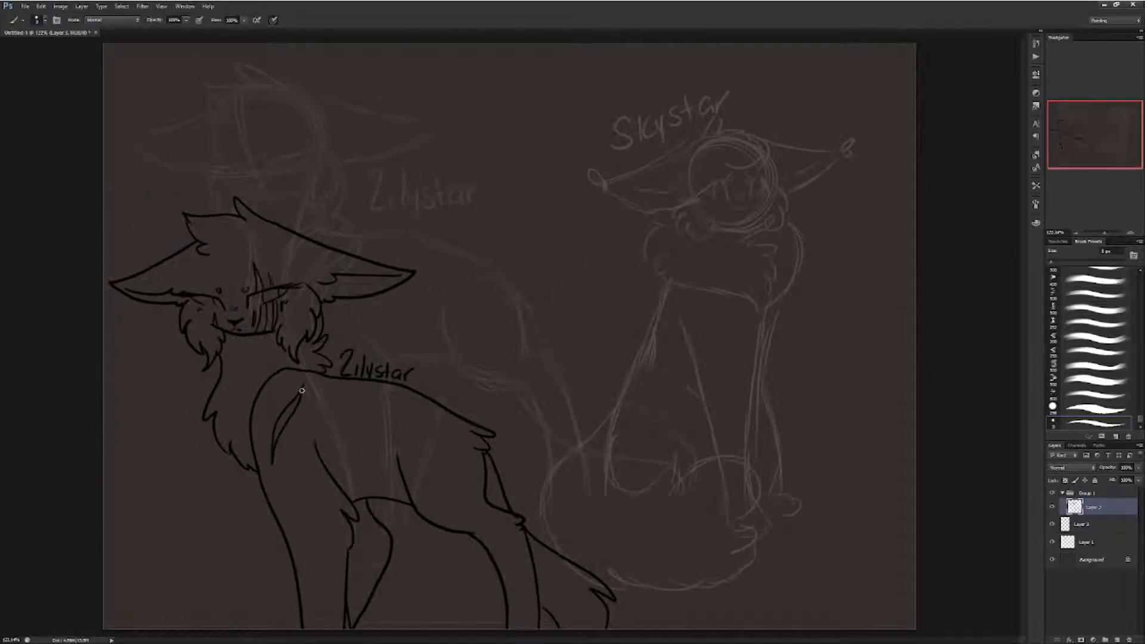
left_click(1052, 525)
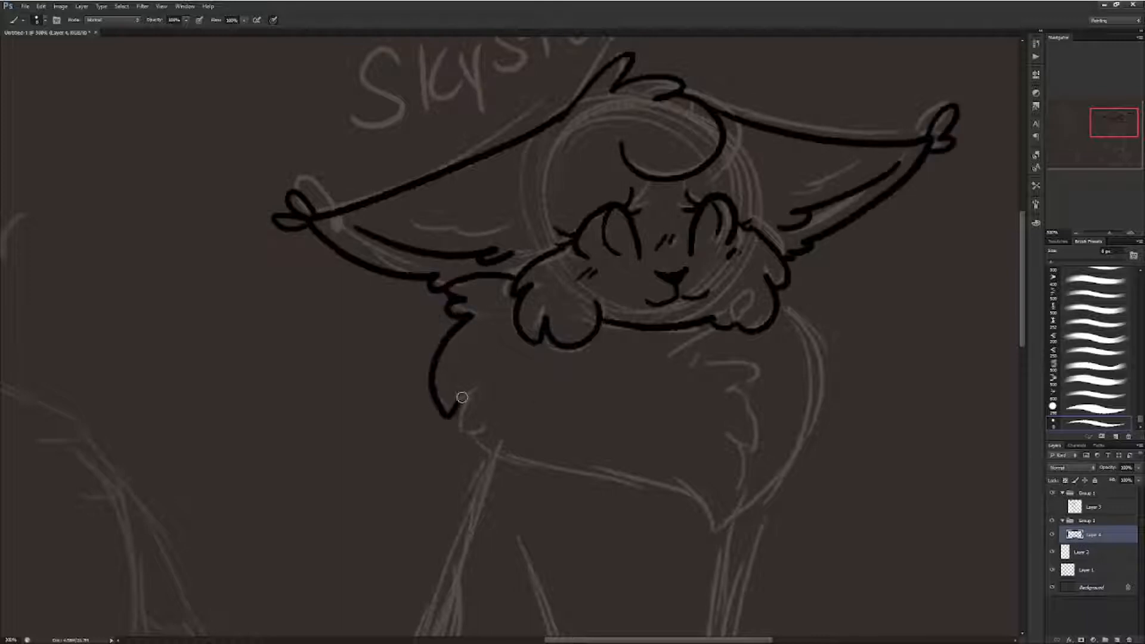
- Zoom out to view both fully inked cats on the canvas
scroll("down", 3)
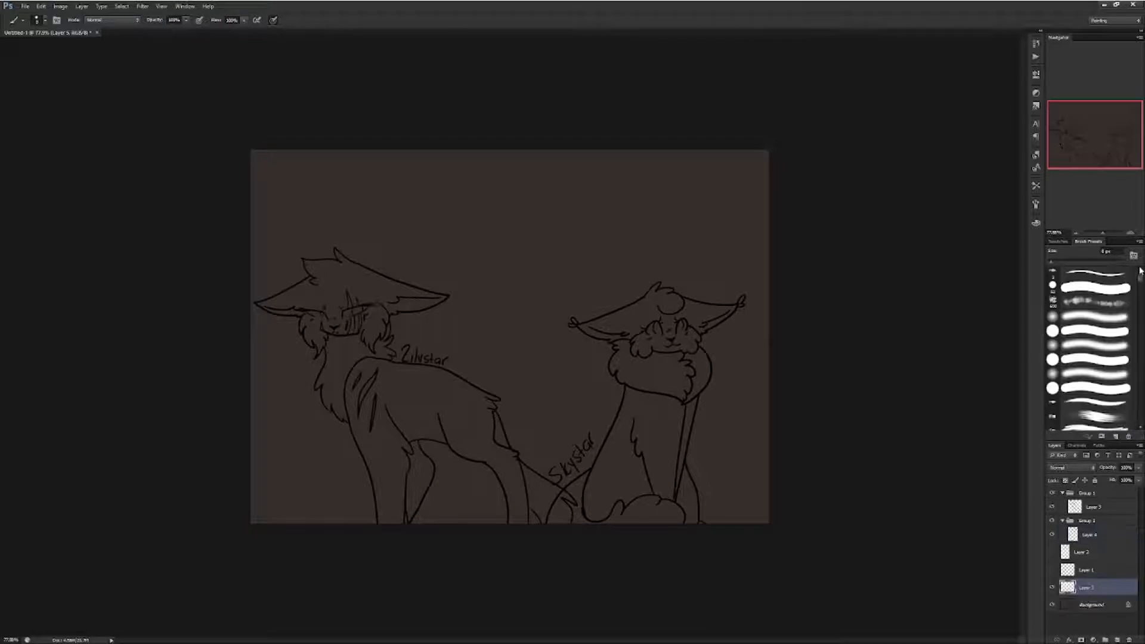
- Paint Skystar's white base fill and grey markings down to the lower body
left_click(1057, 240)
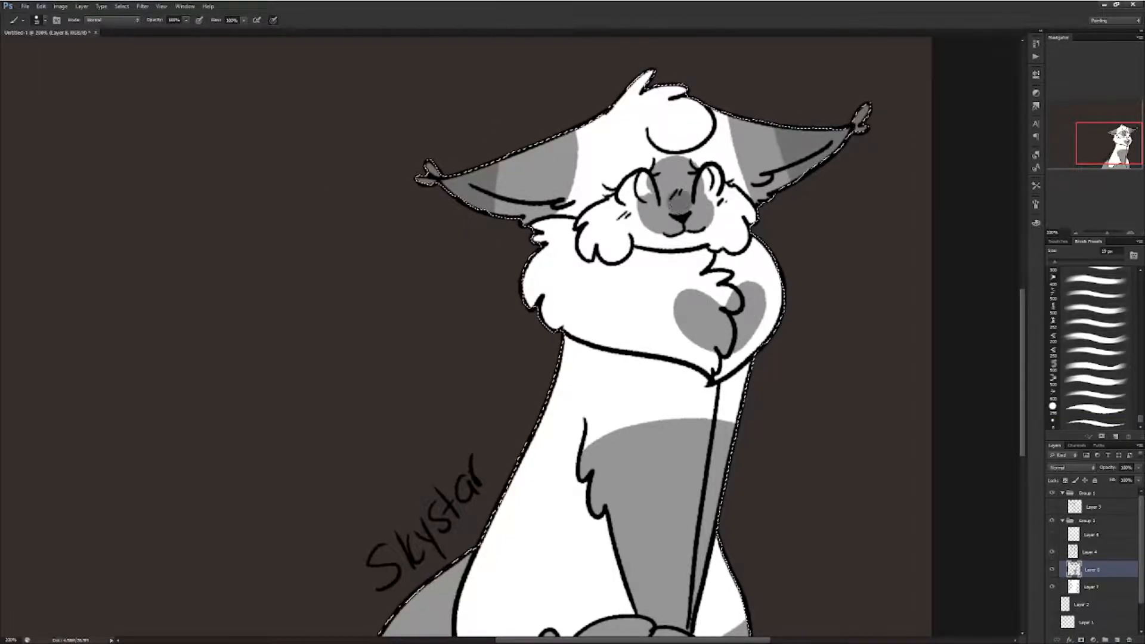
scroll("down", 3)
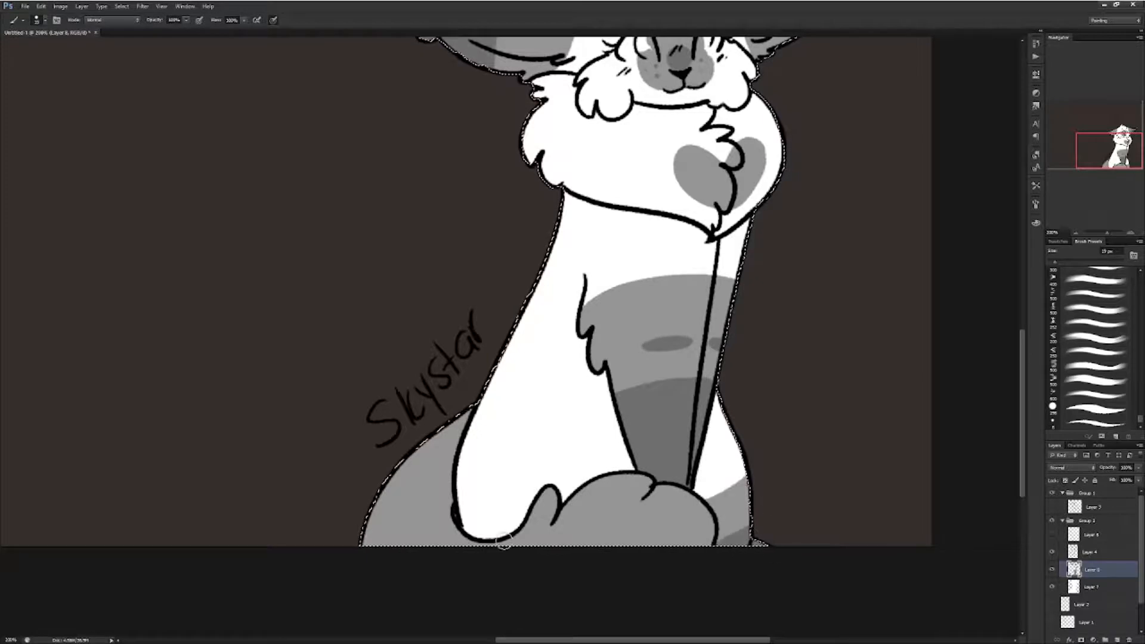
left_click(502, 513)
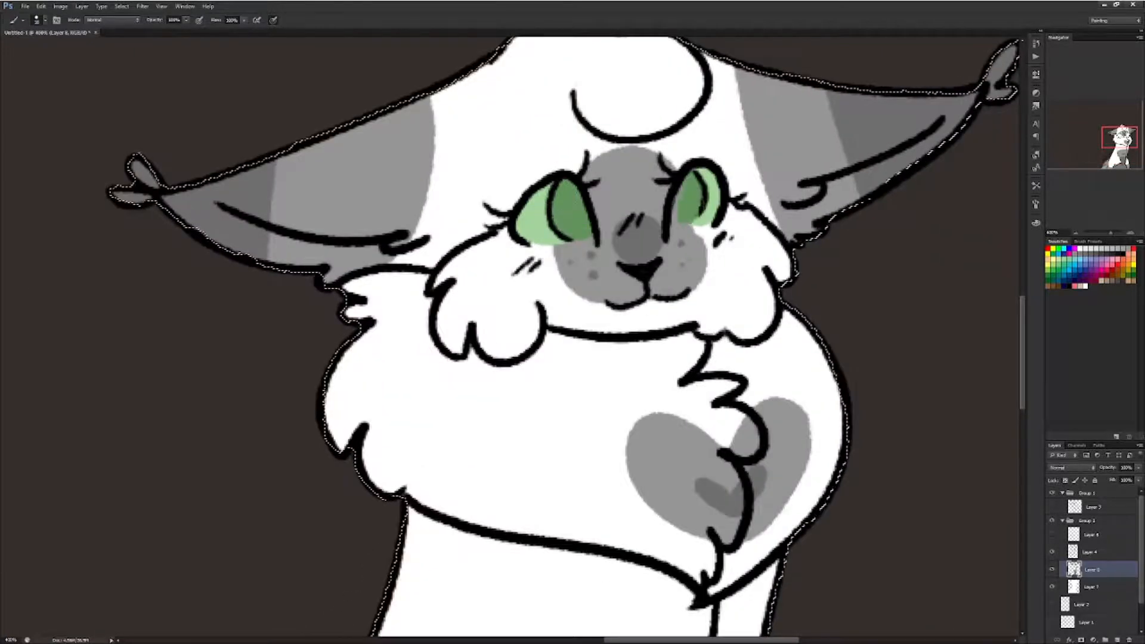
- Zoom out to check the white base fill behind the second cat's lineart
scroll("down", 3)
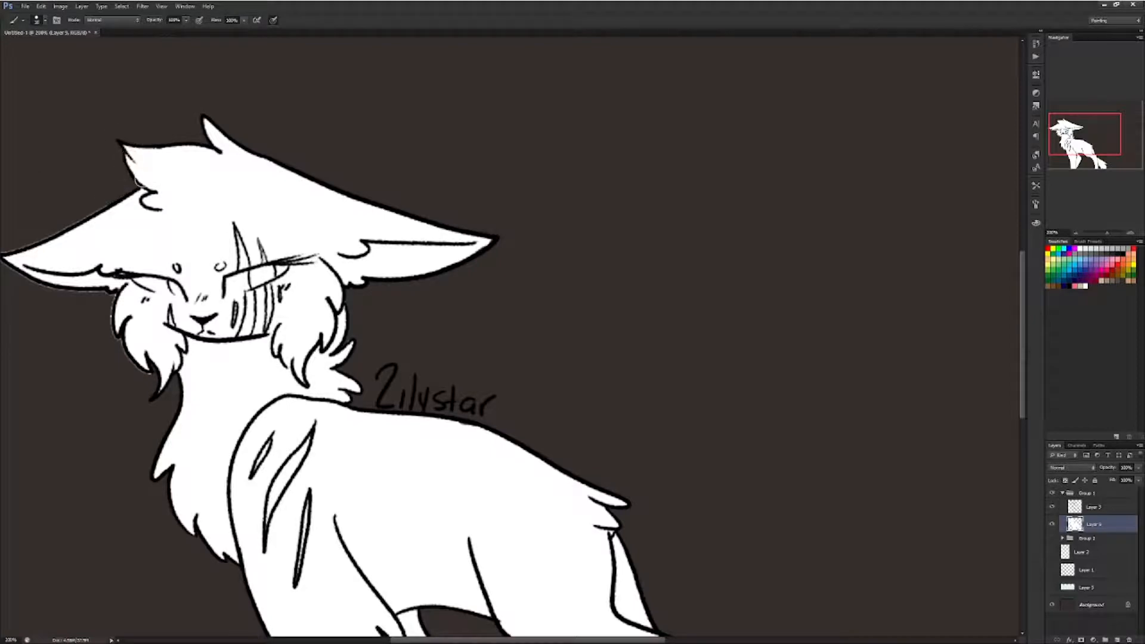
mouse_move(78, 214)
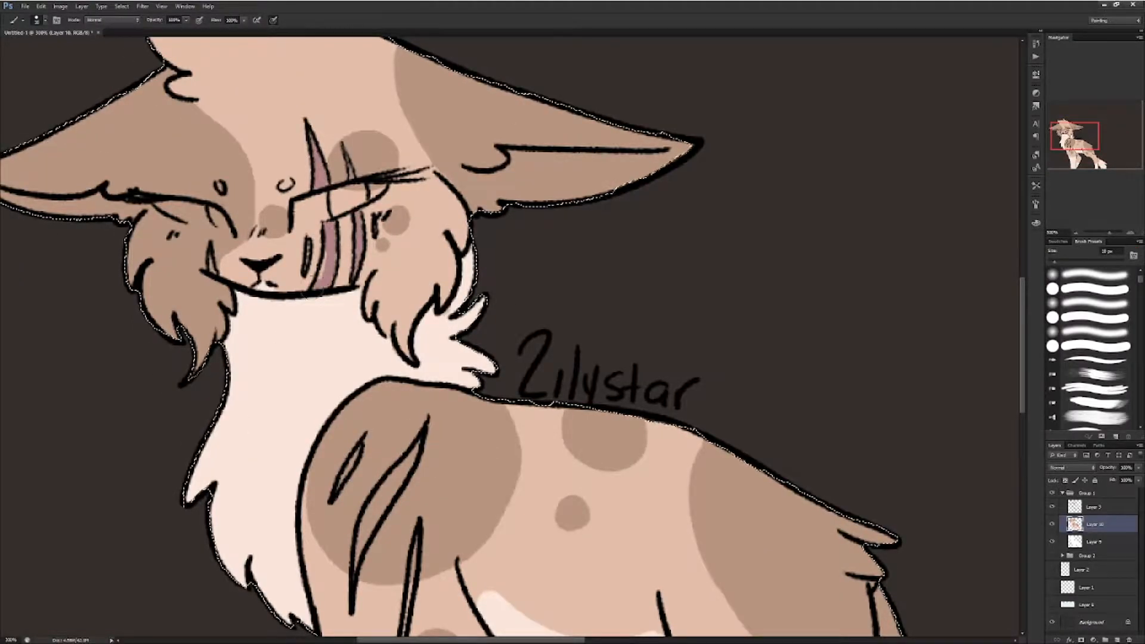
left_click(1058, 241)
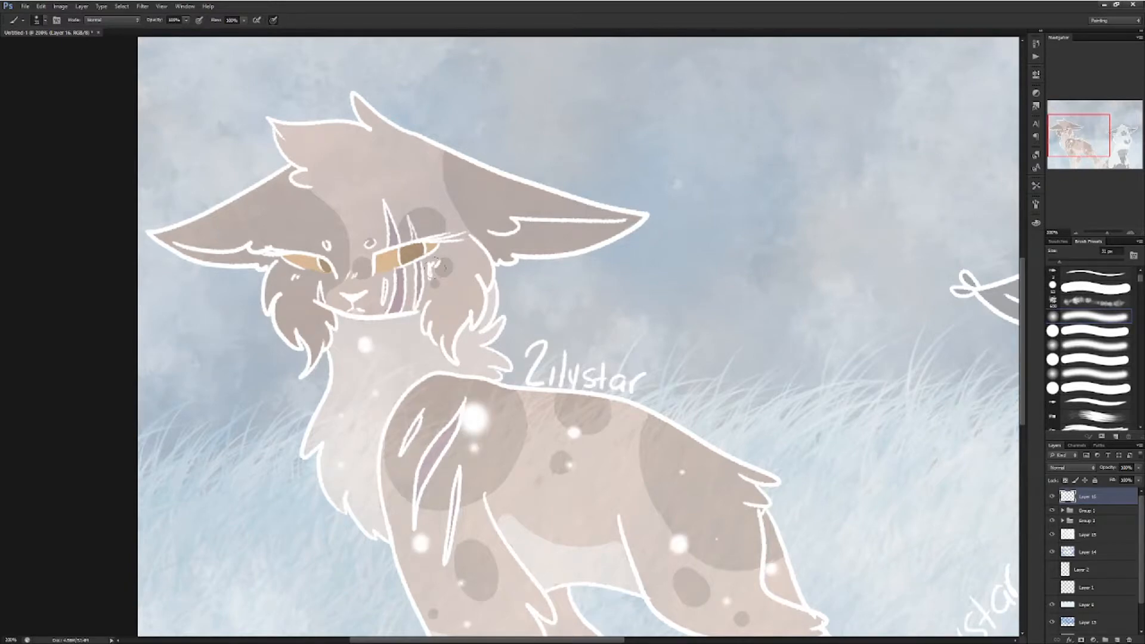
- Zoom out to review the finished scene and open the Endless Sketch signature PNG
scroll("down", 3)
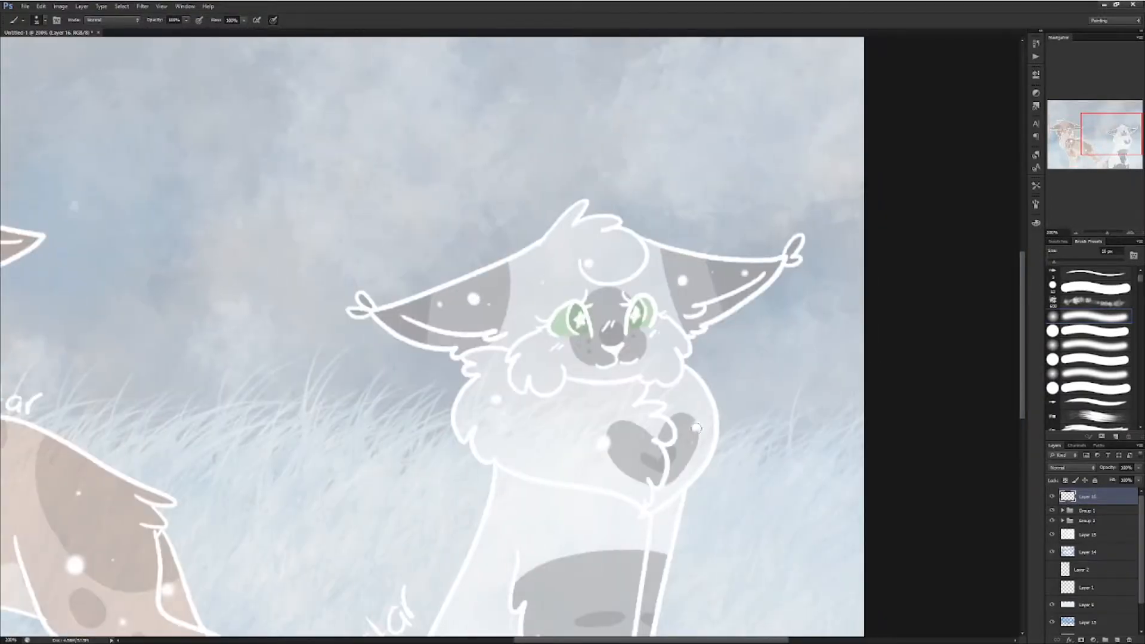
scroll("down", 3)
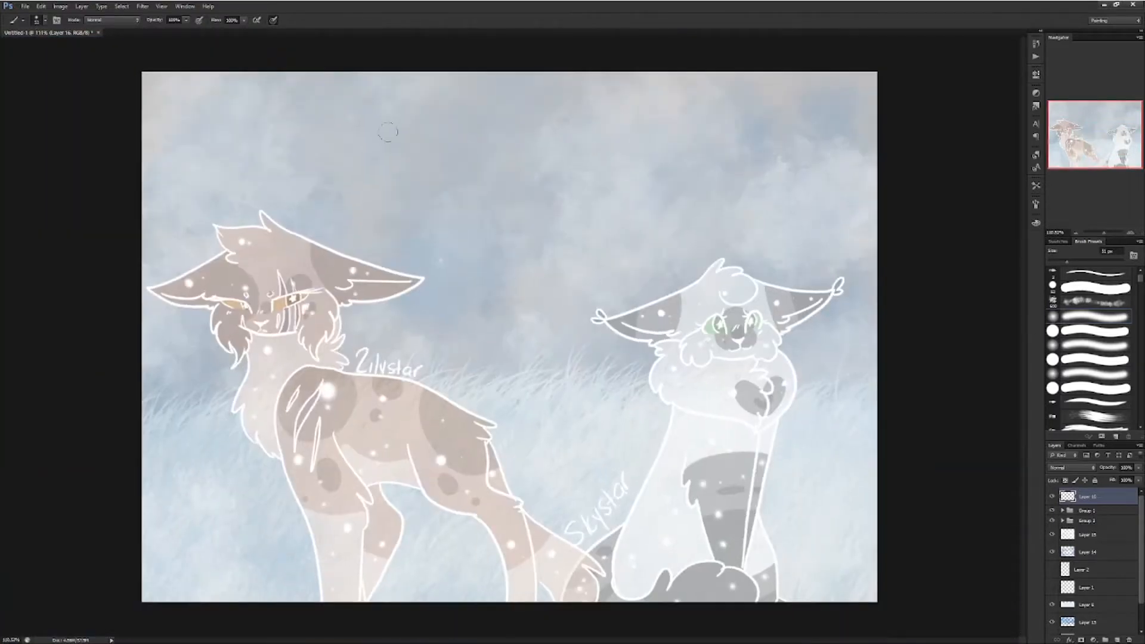
left_click(154, 32)
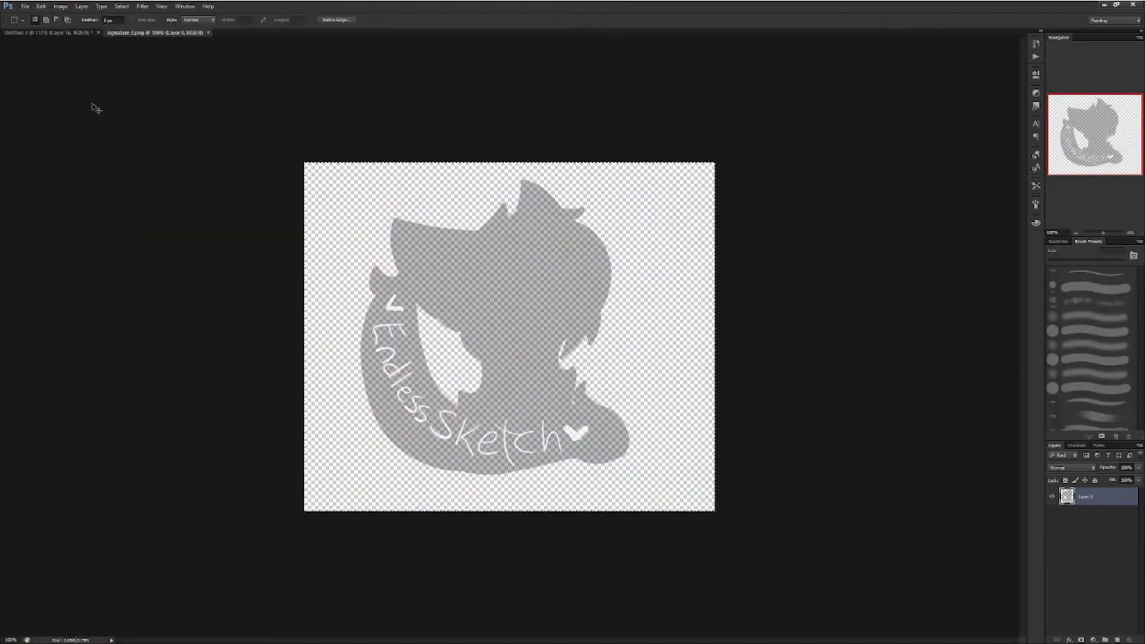